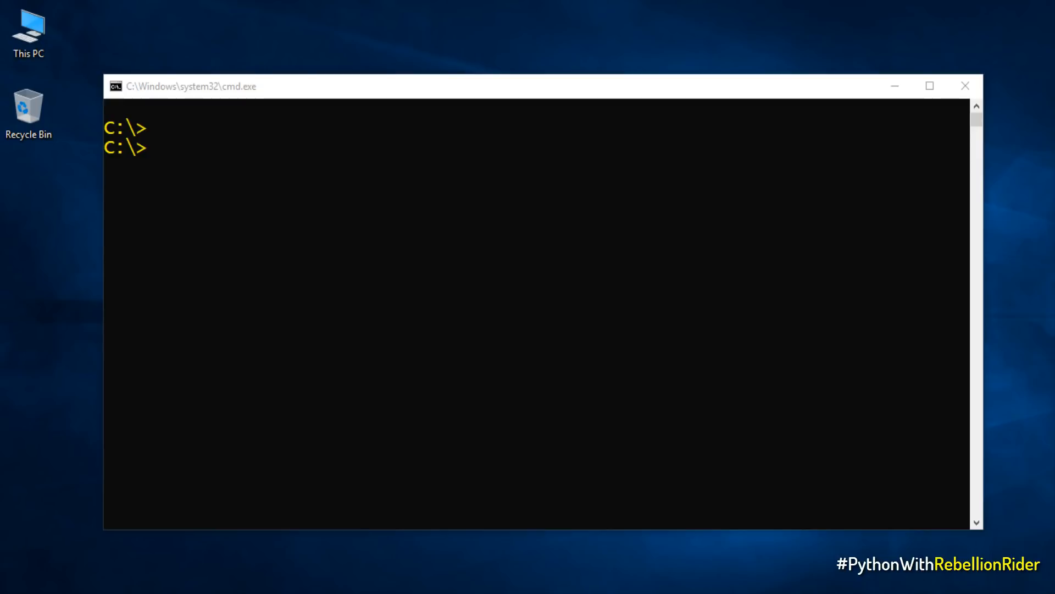
- Start the Python 3.7.1 interpreter from the C:\> prompt with the py launcher
text(python)
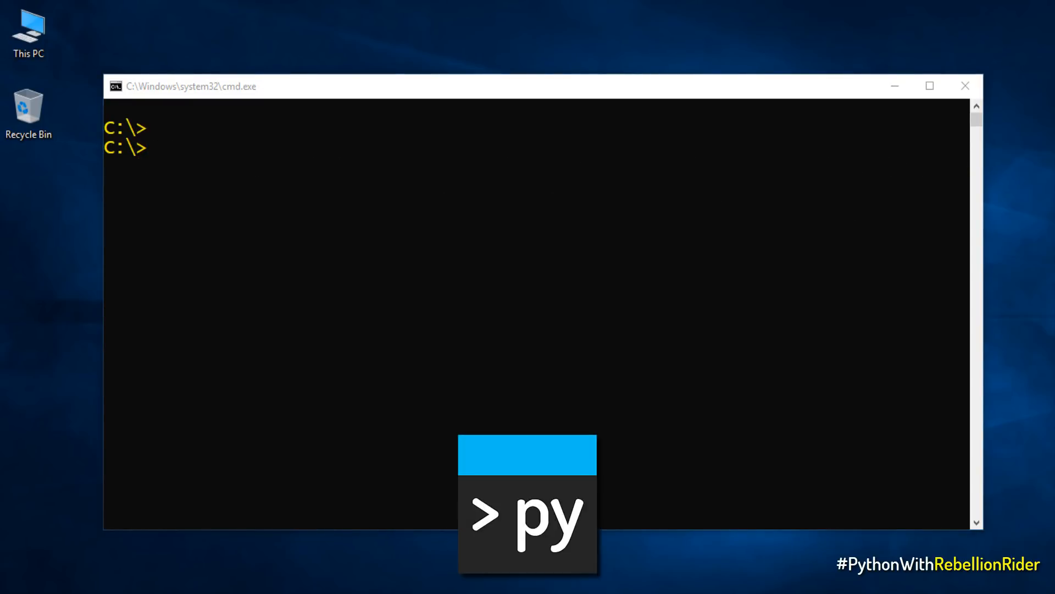
text(py)
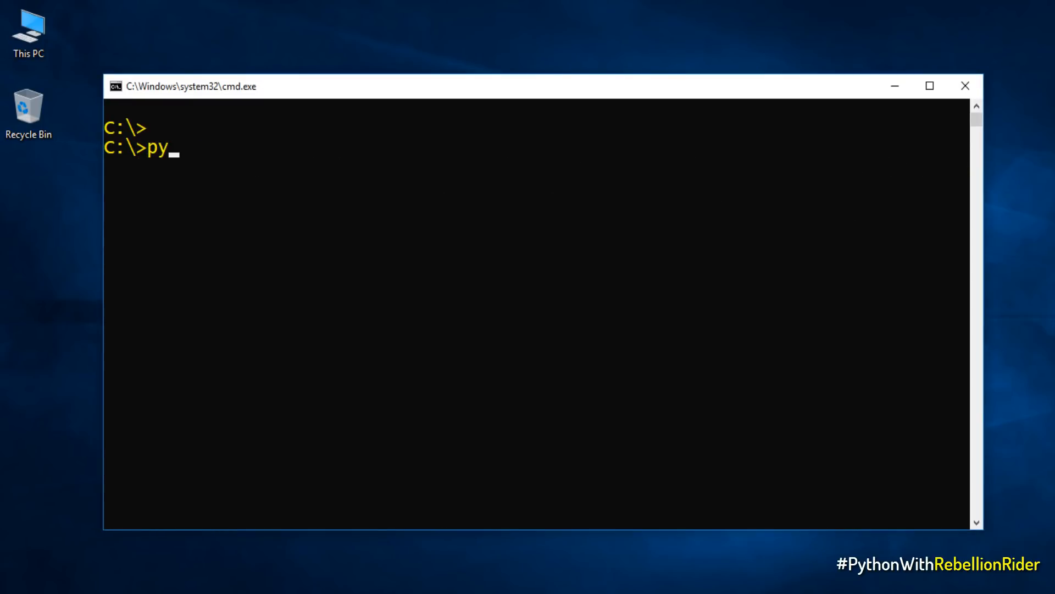
key(enter)
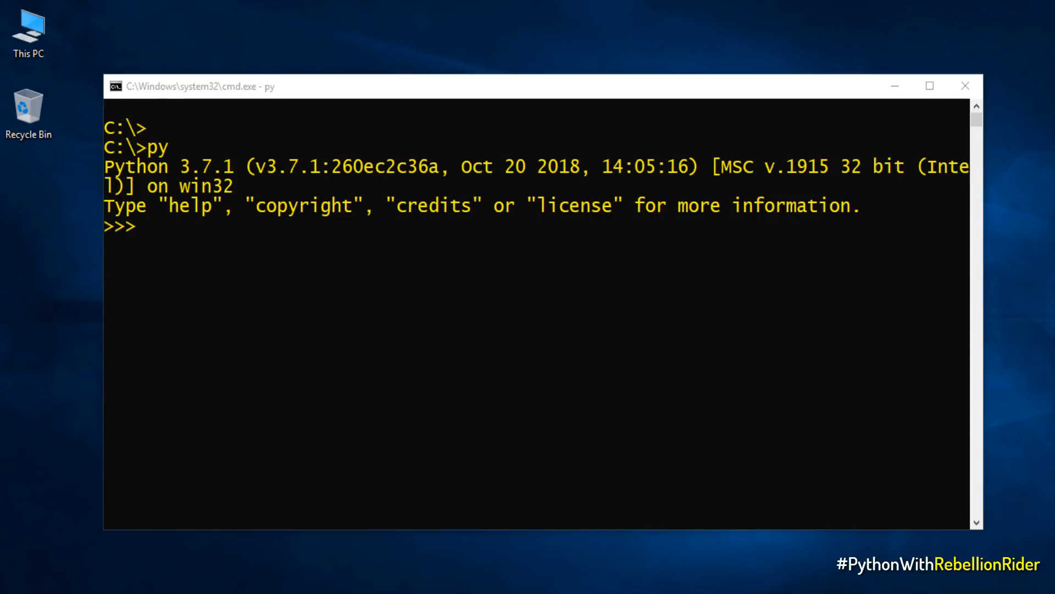
- Run print("What's up internet") so the greeting appears in the session
key(enter)
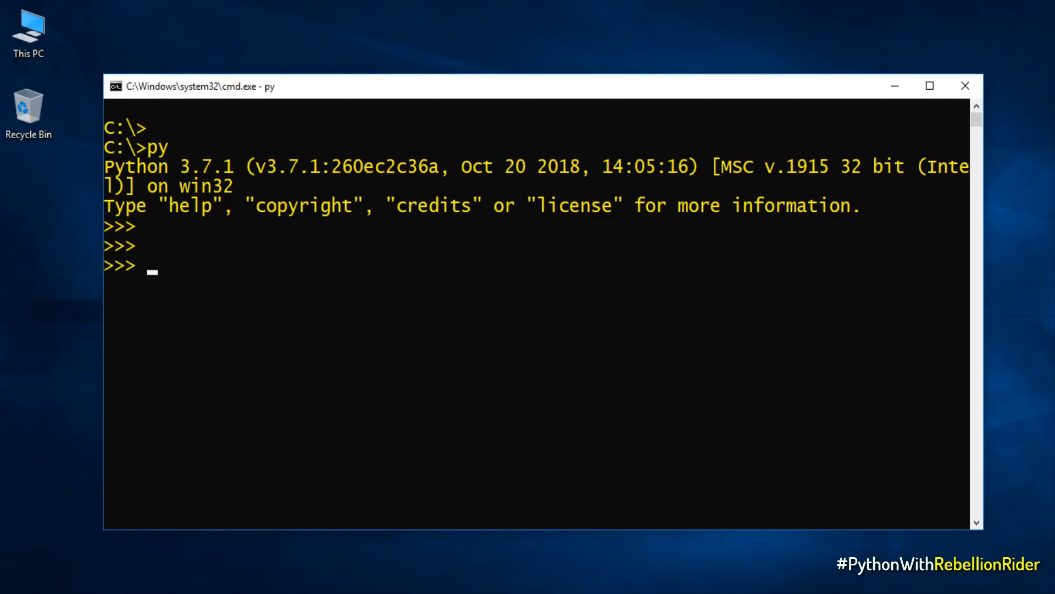
text(print("What's up)
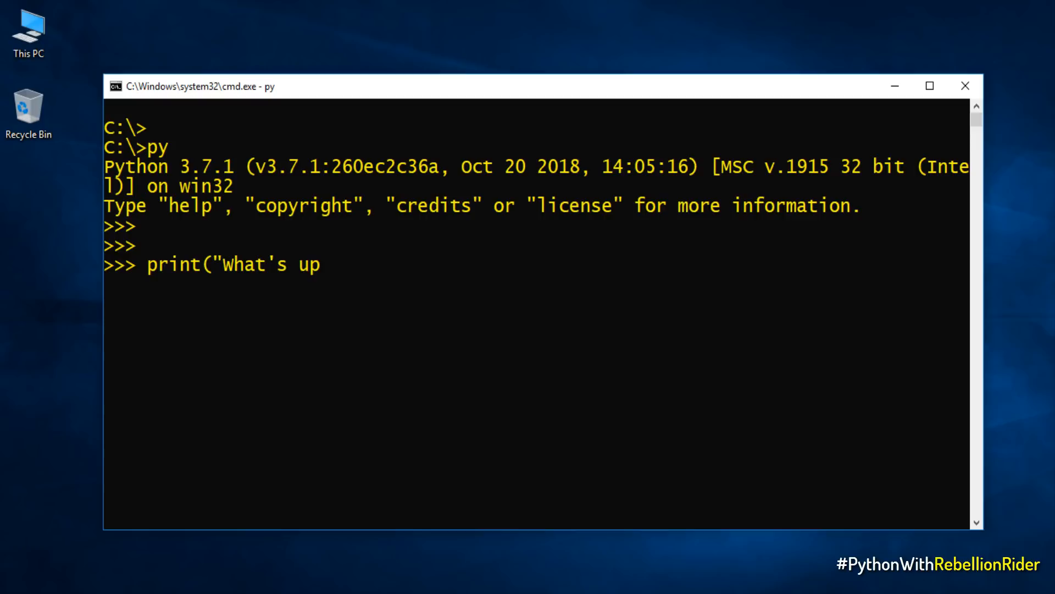
text(internet"))
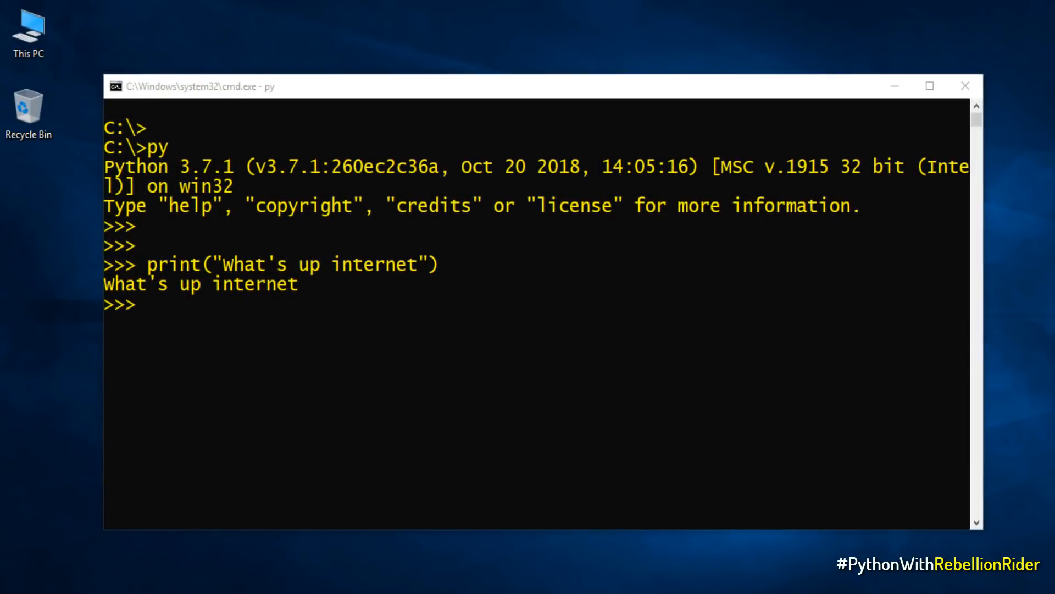
mouse_move(1042, 325)
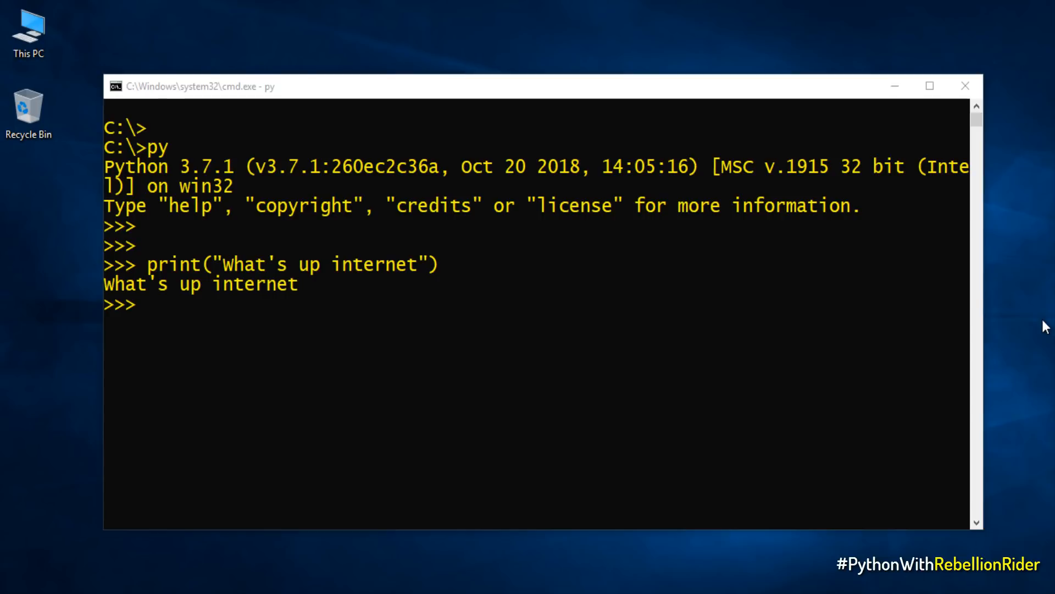
- Enter PRINT and Print ("What's up Internet") to trigger case-sensitivity NameErrors
text(PRINT ("What's up Internet)
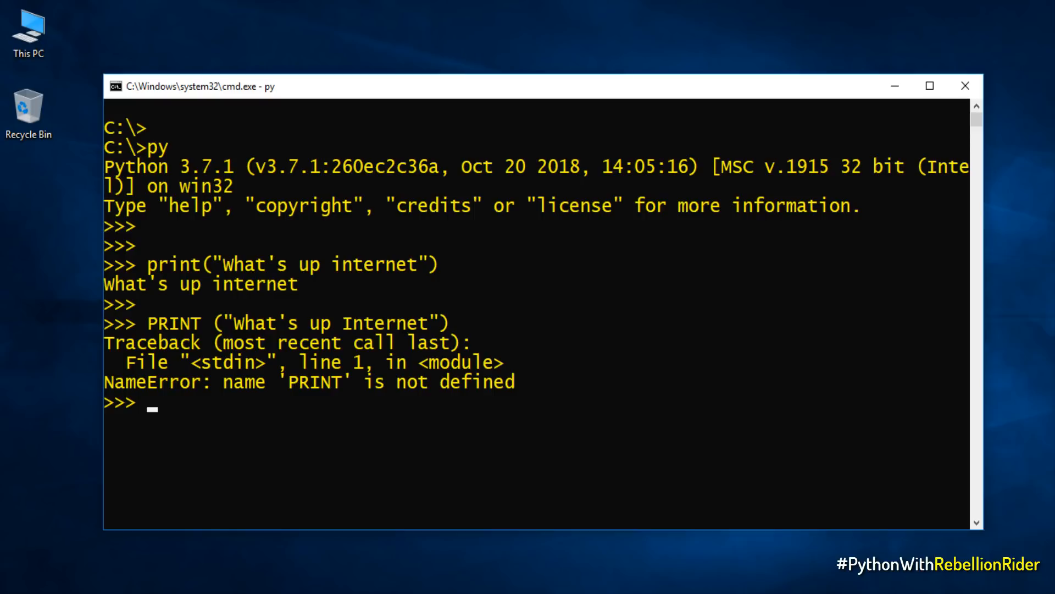
text(Print ("What')
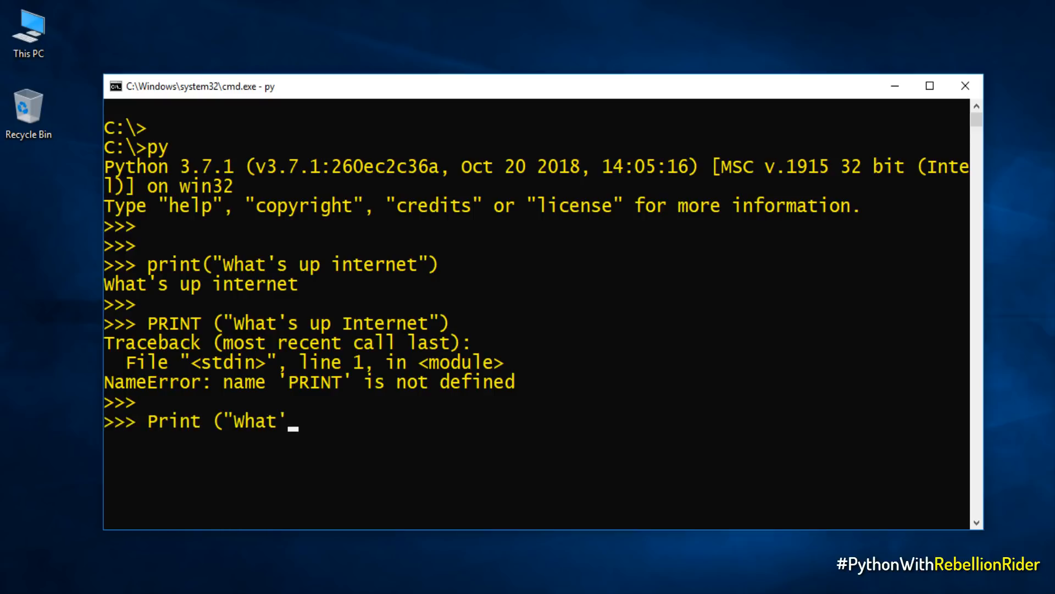
text(s up Internet"))
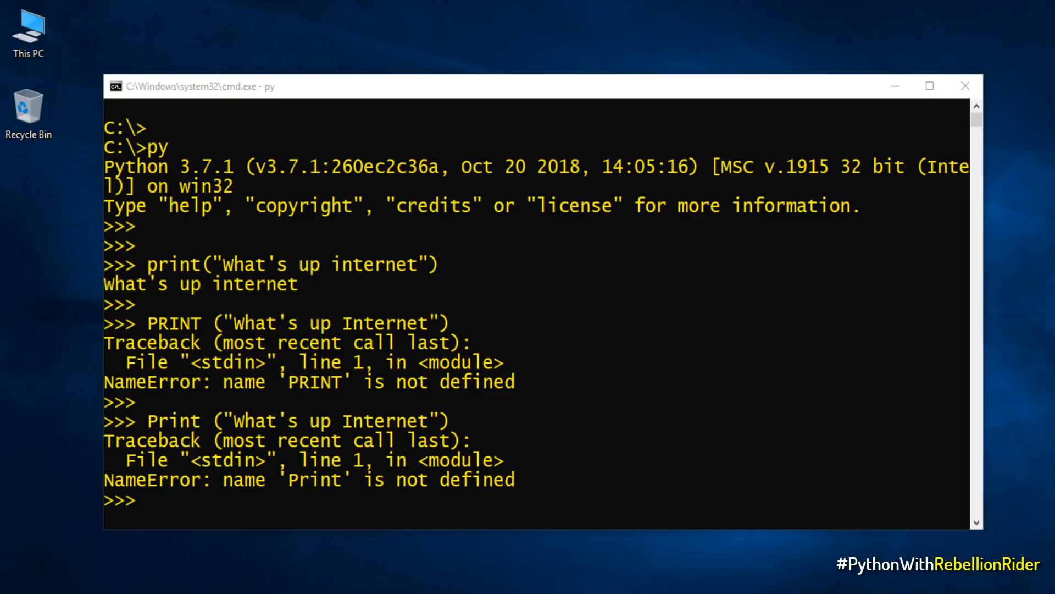
mouse_move(1033, 447)
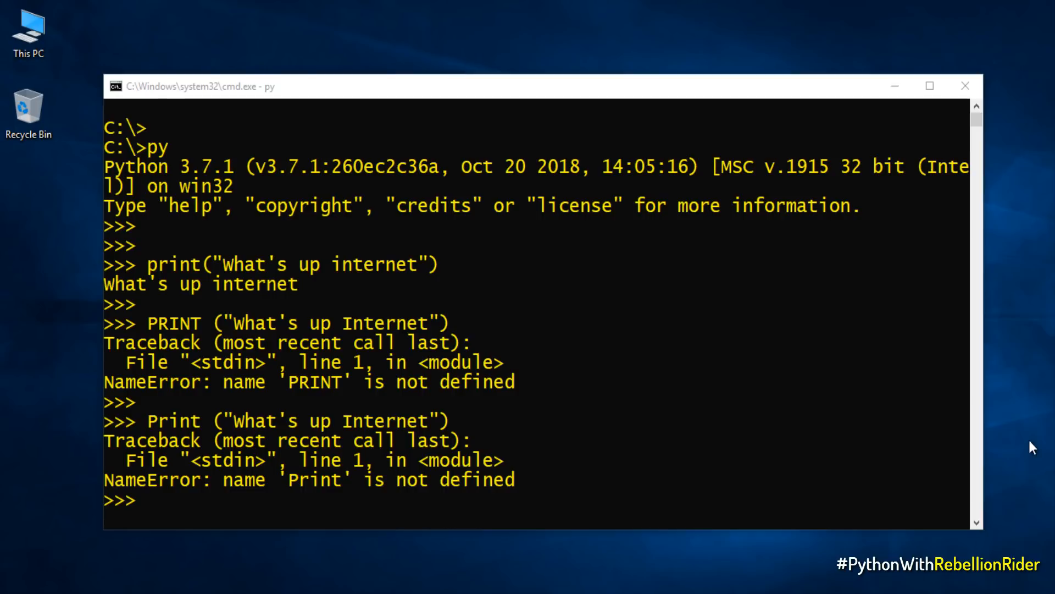
scroll(down, 3)
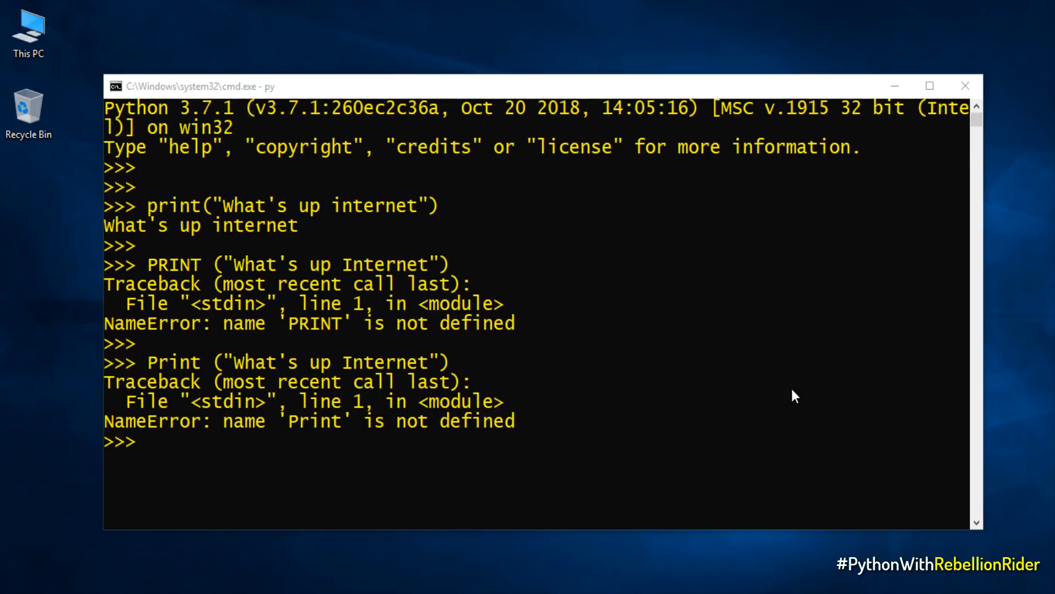
scroll(down, 3)
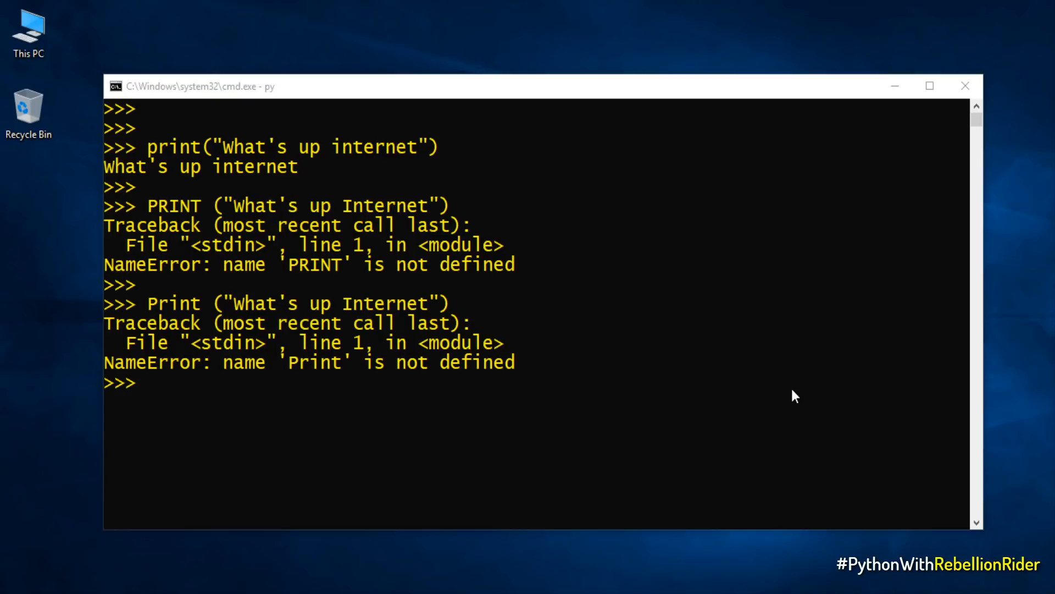
scroll(down, 3)
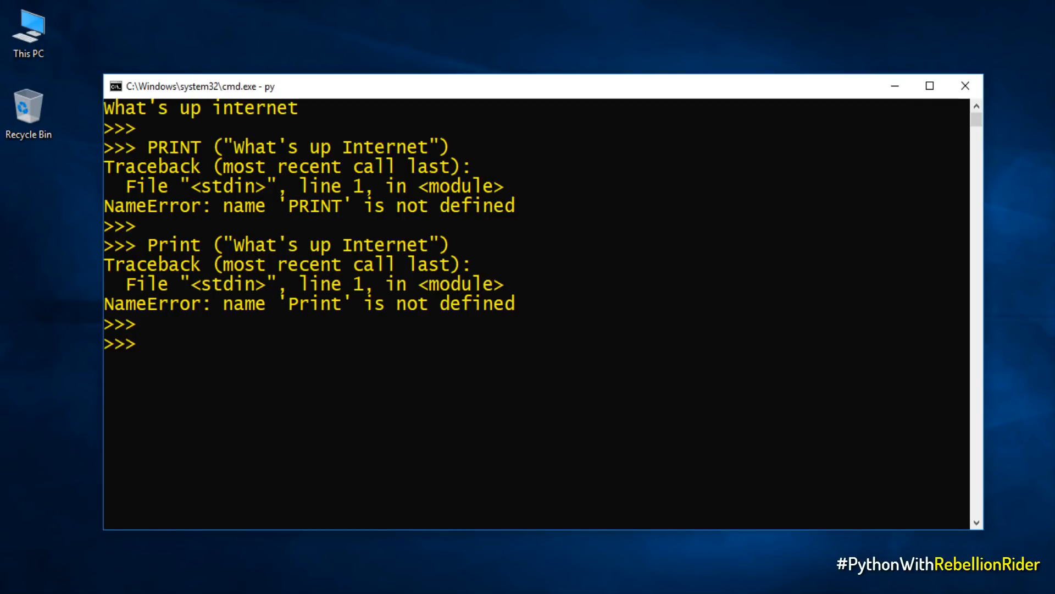
- Run print ("What's up Internet") with a leading space to raise an IndentationError
text(print (")
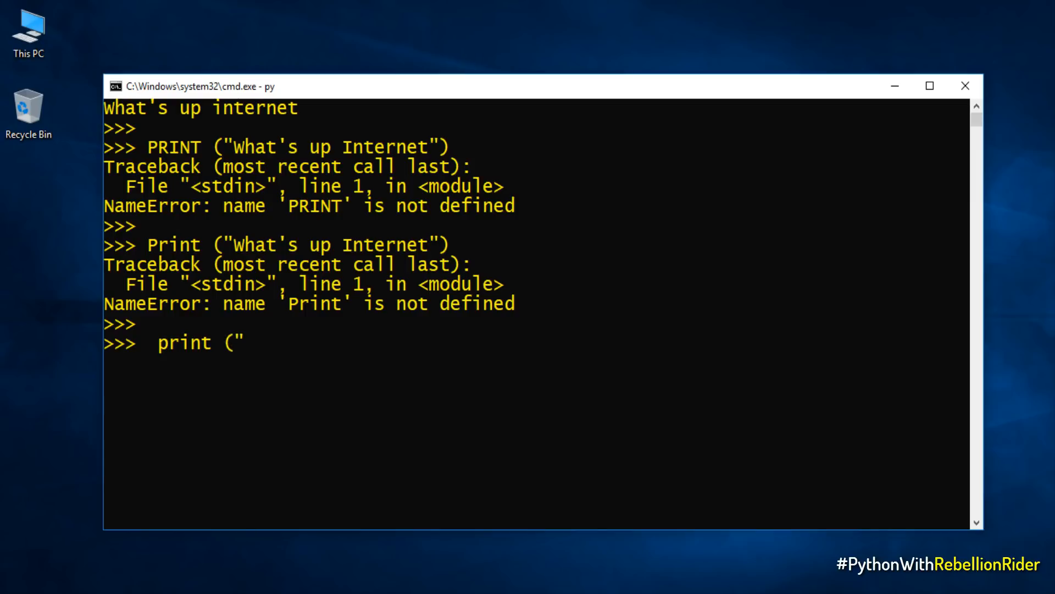
text(What's up Internet"))
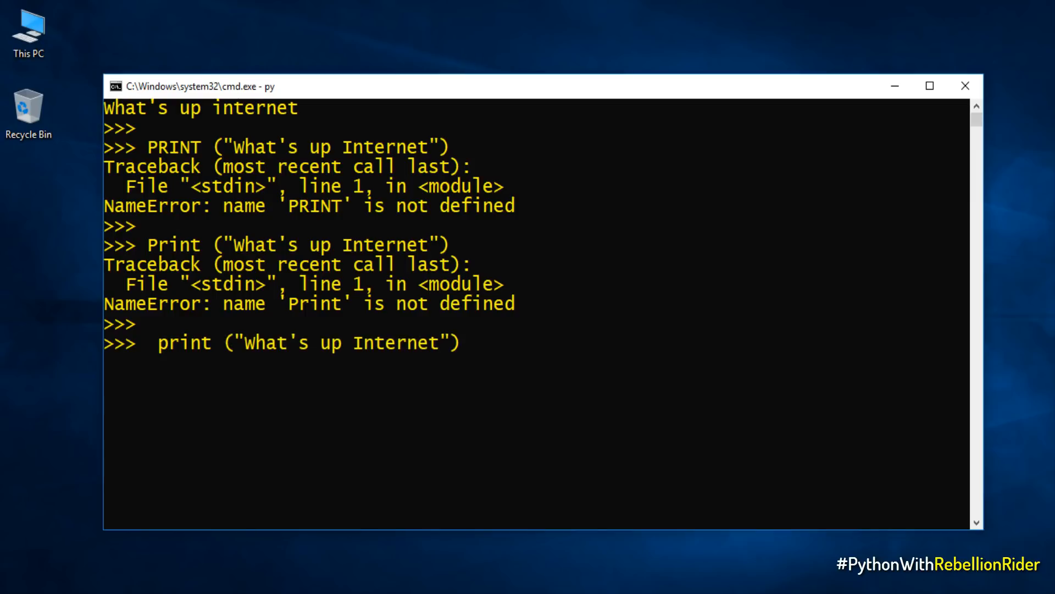
key(enter)
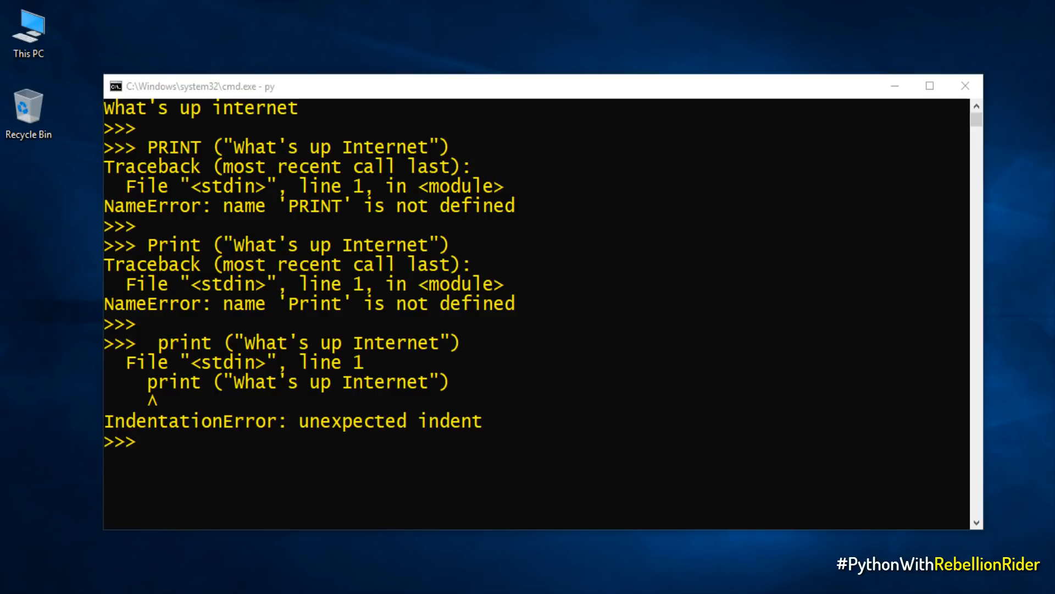
- Enter cls at the >>> prompt, producing NameError: name 'cls' is not defined
text(cls)
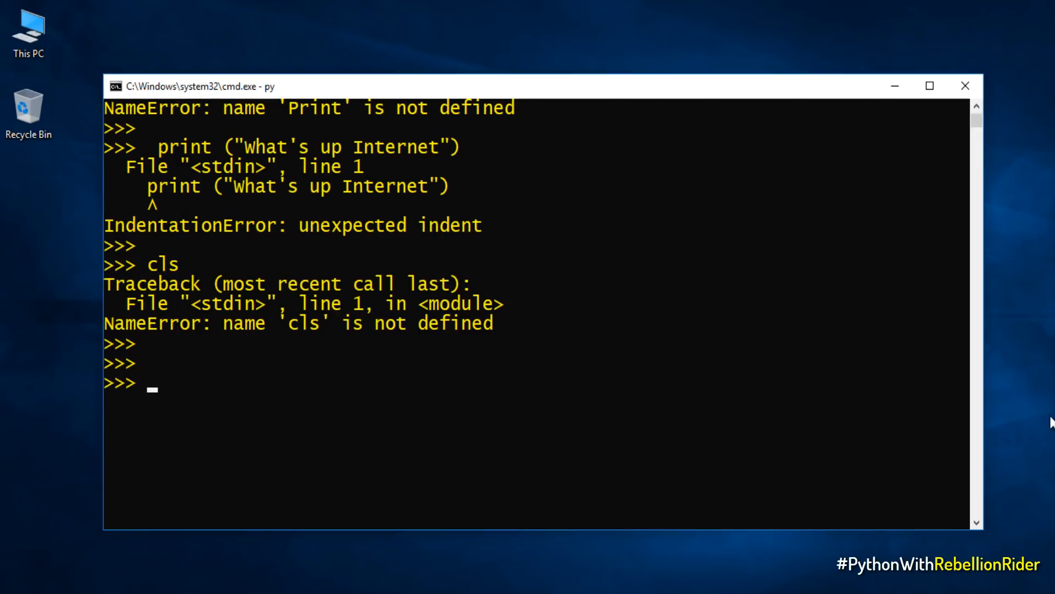
- Import the os module and write os.system('cls') to clear the screen
text(import os)
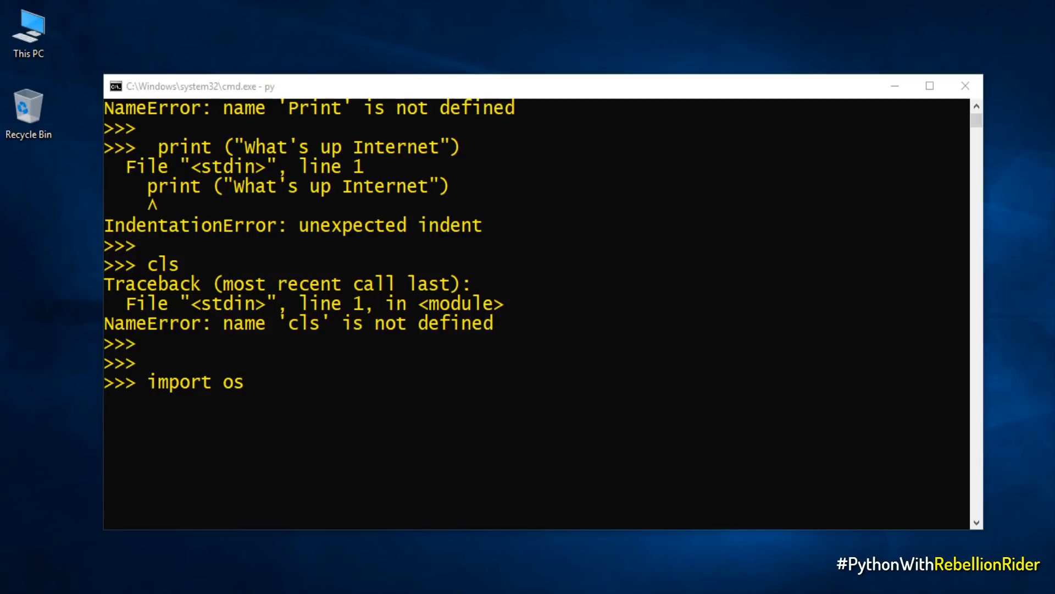
text(os.system()
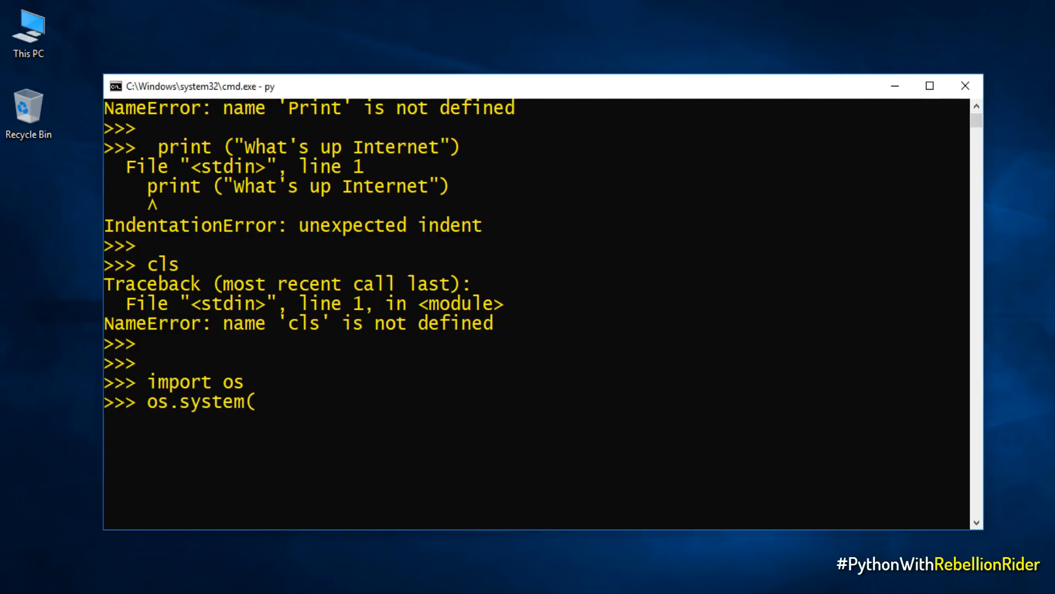
text('cls'))
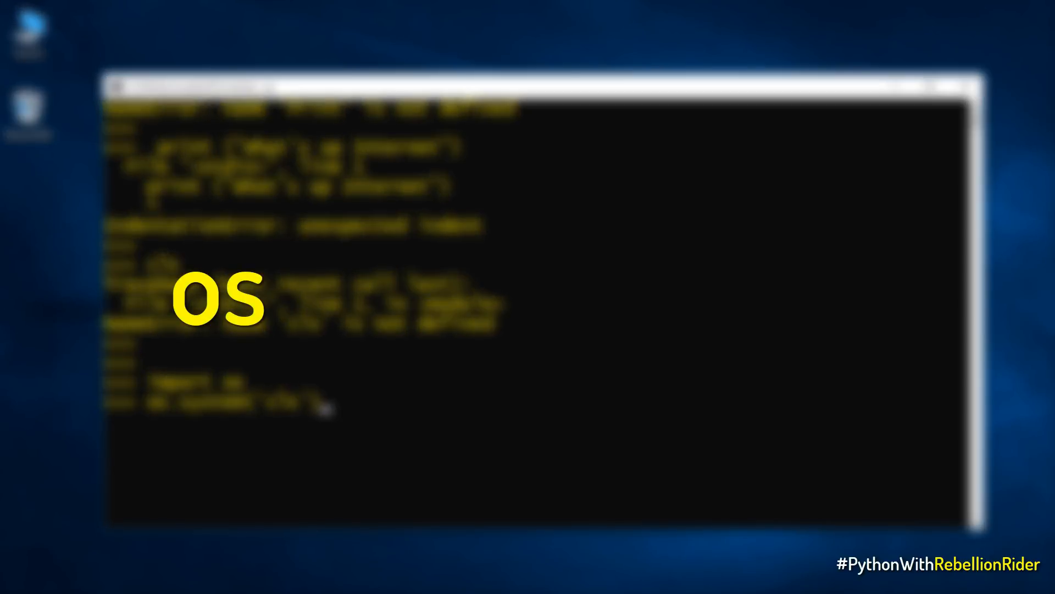
text(.)
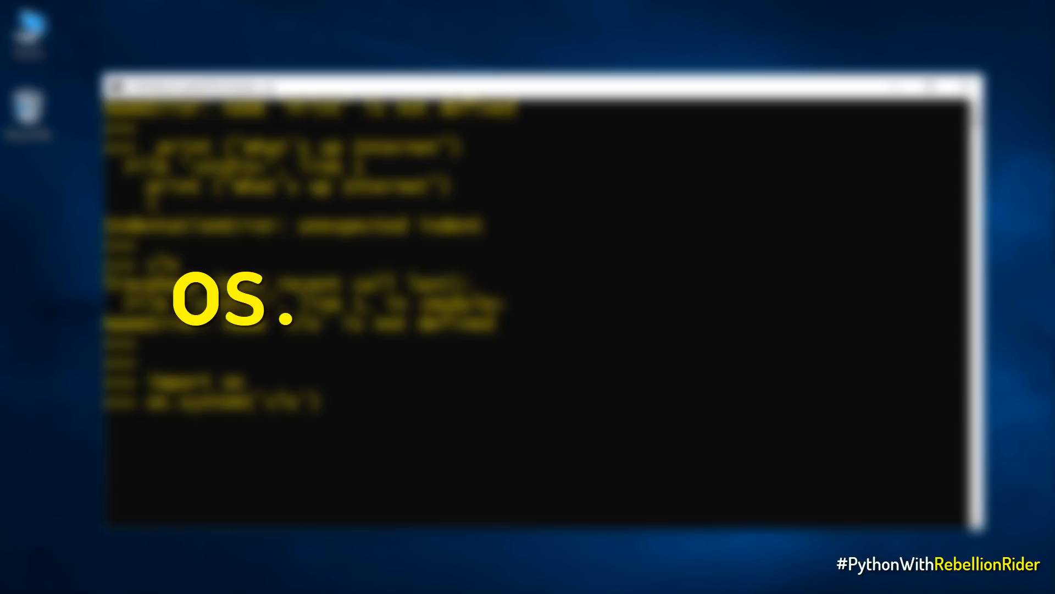
text(system)
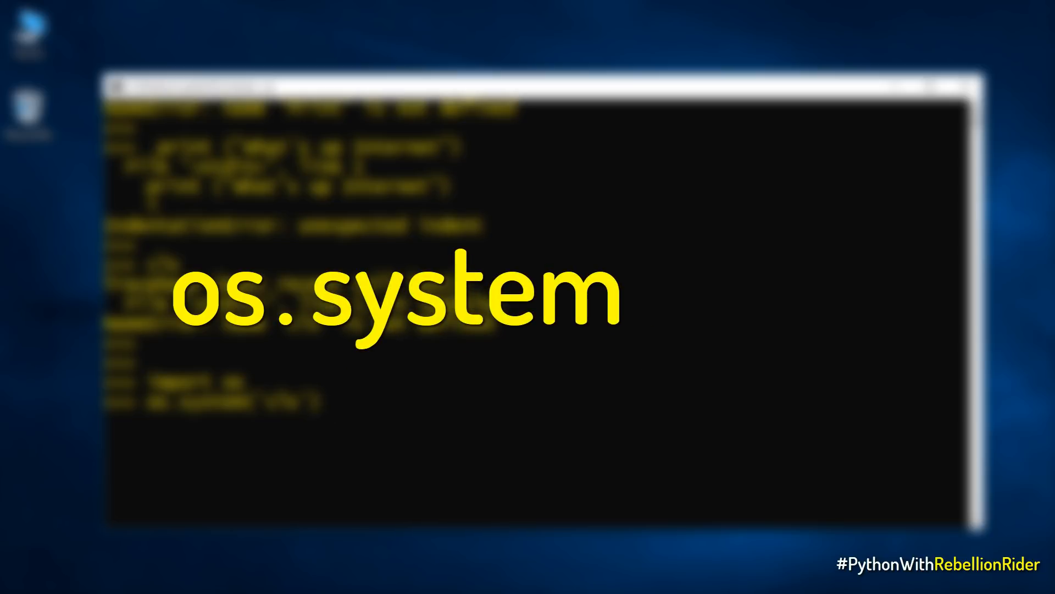
text(())
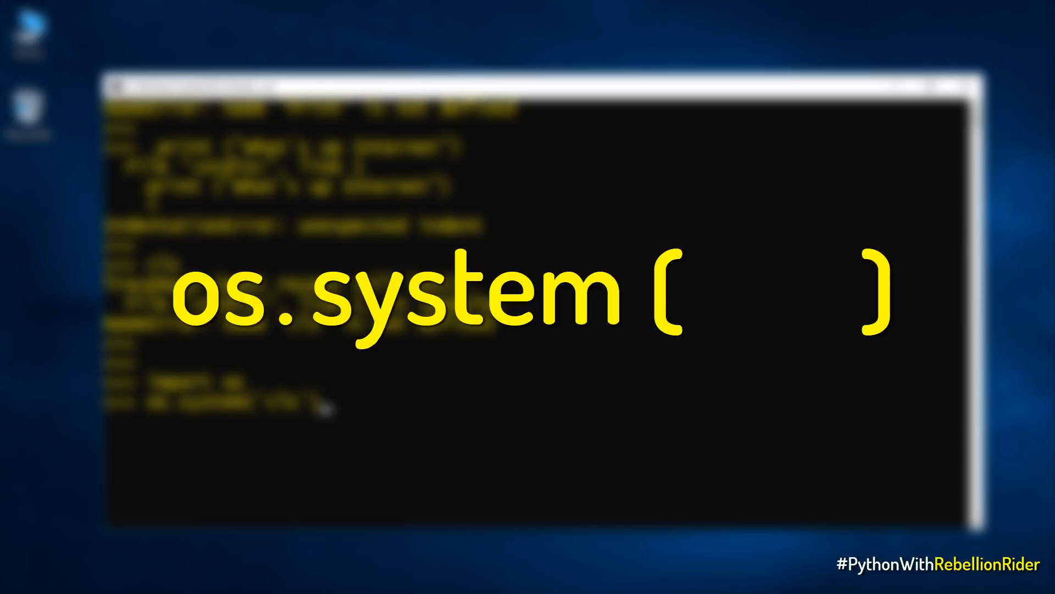
text(cls)
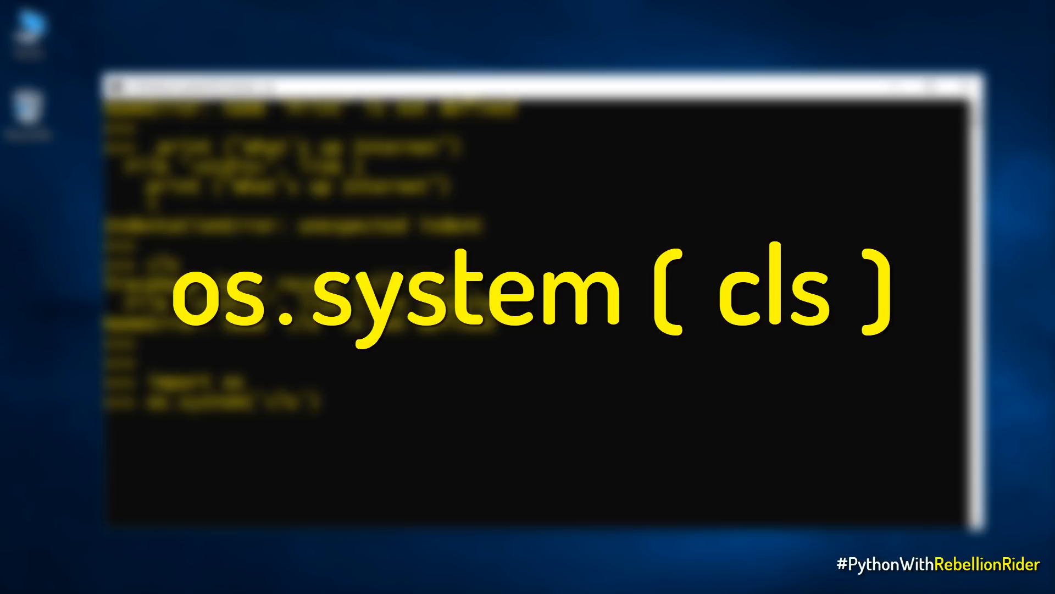
text('cls')
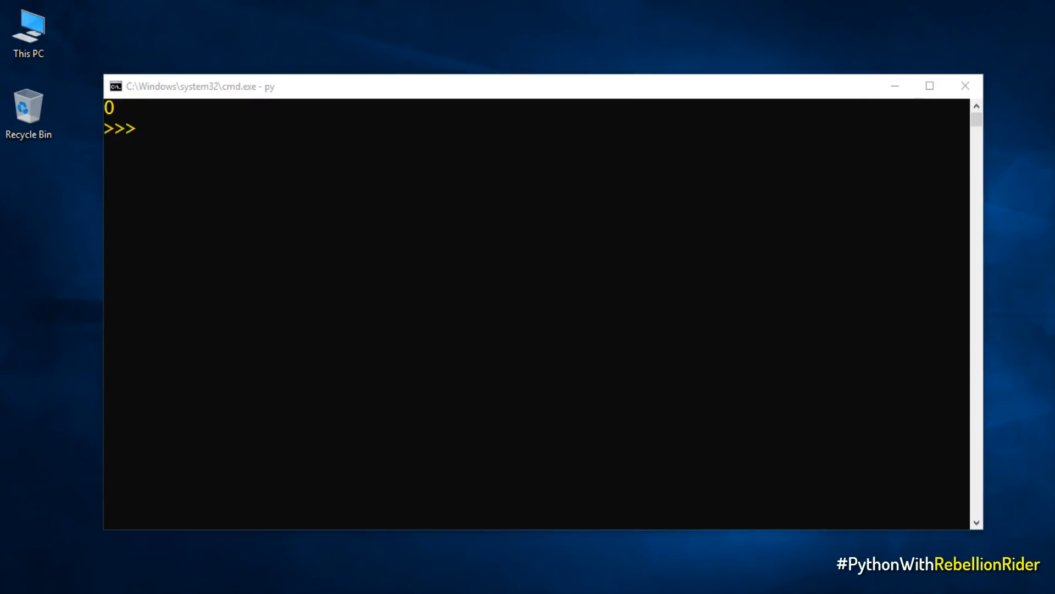
- Leave the Python interpreter with exit(), returning to the C:\> prompt
text(e)
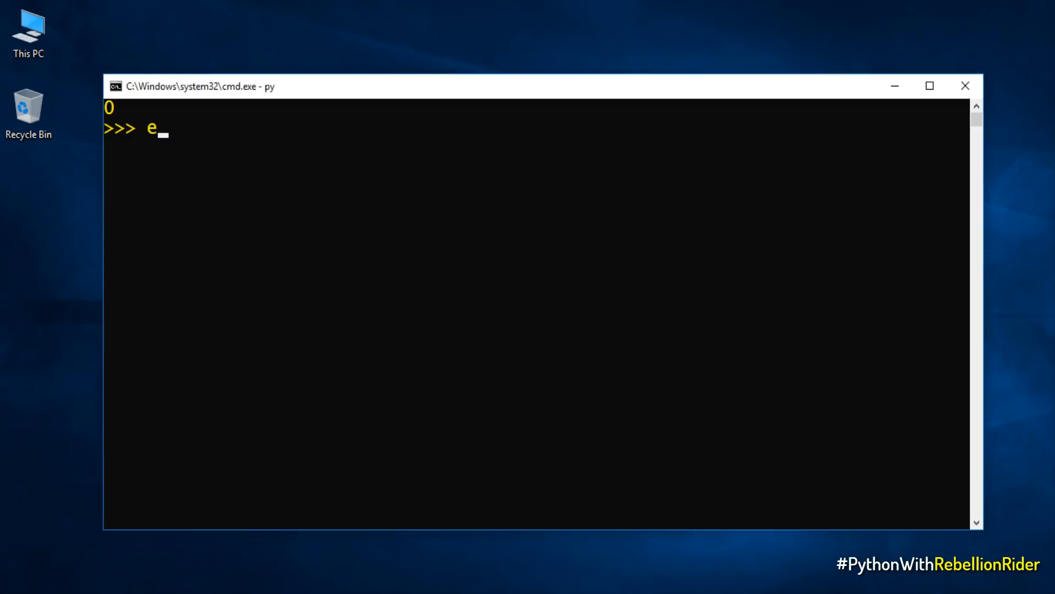
text(xit())
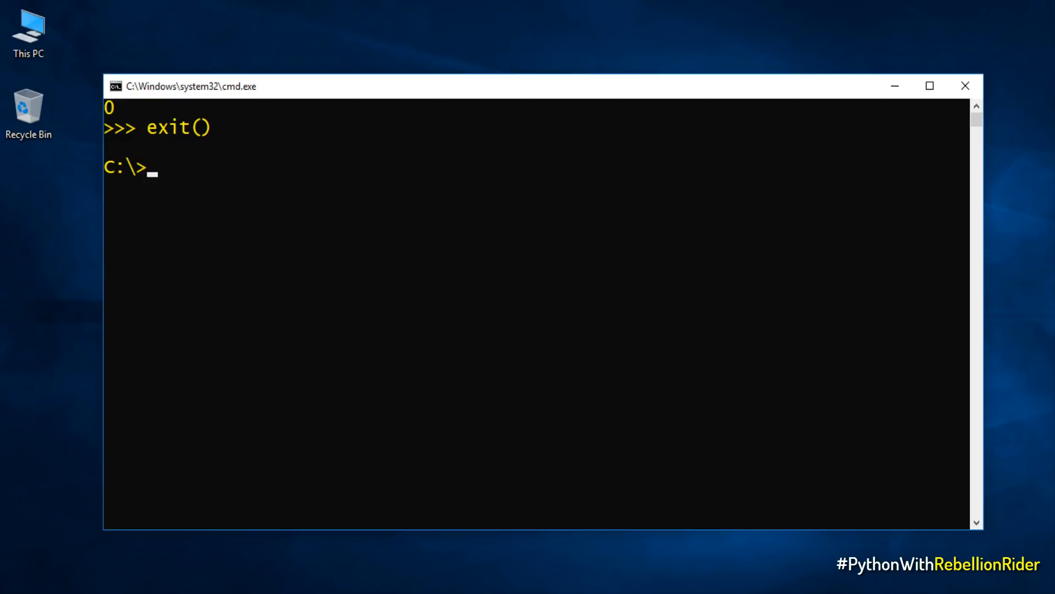
key(ctrl+z)
text(py)
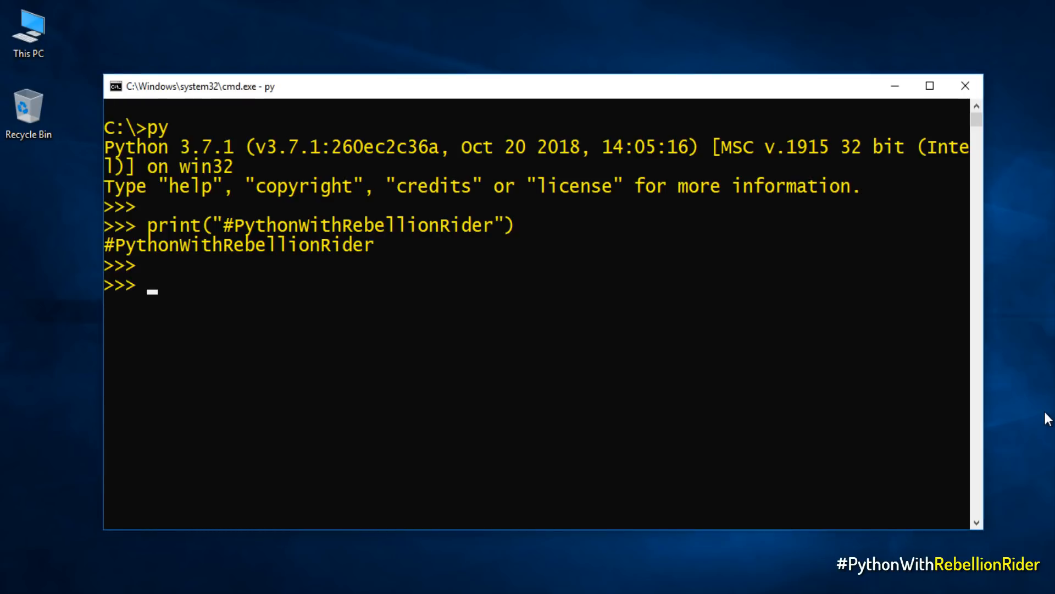
- Exit the new Python session with Ctrl+Z end-of-file, back to the C:\> prompt
key(ctrl+z)
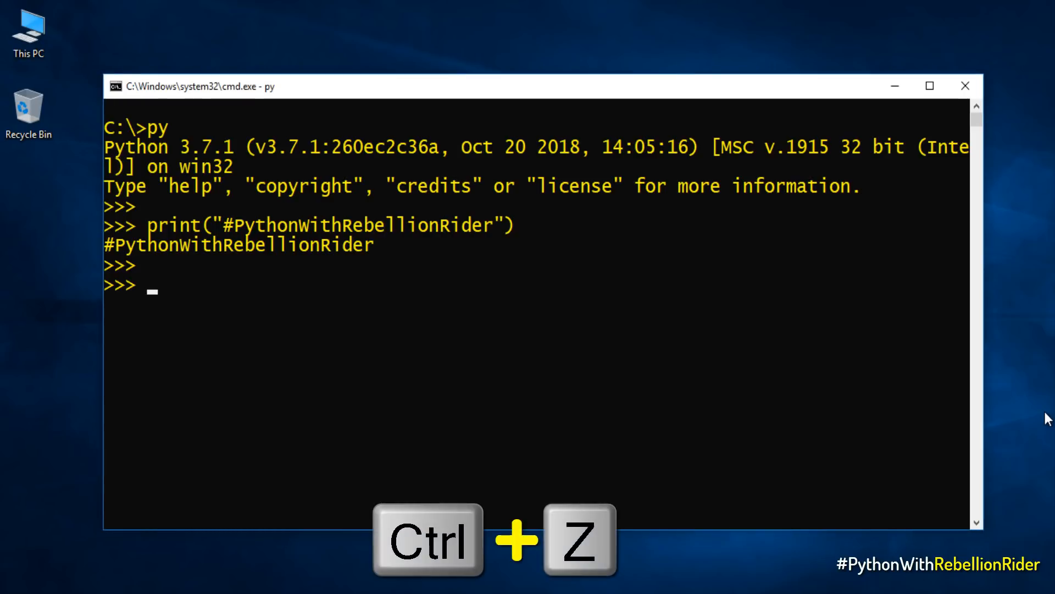
key(ctrl+z)
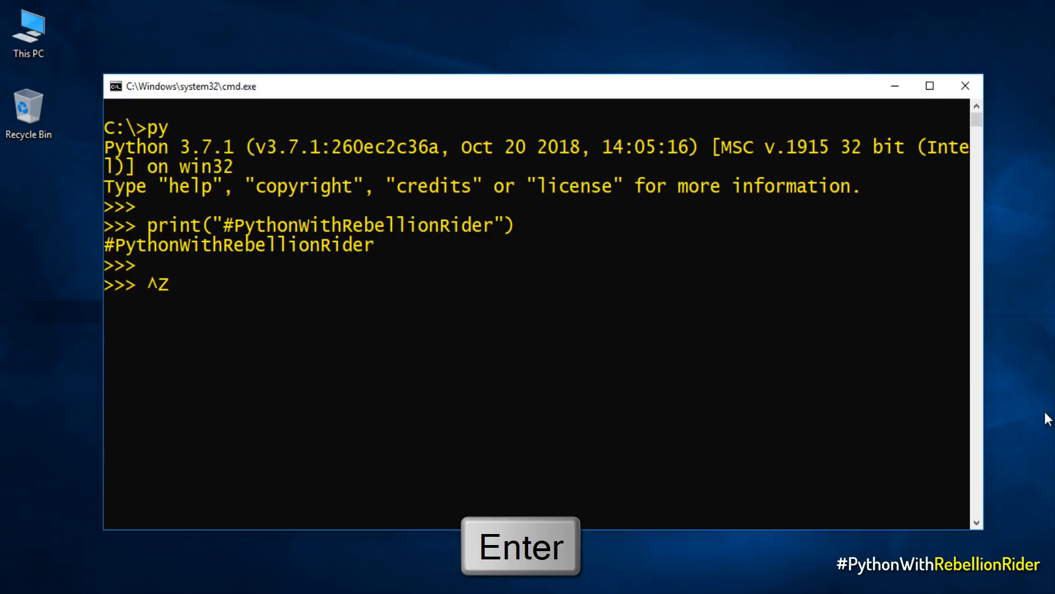
key(enter)
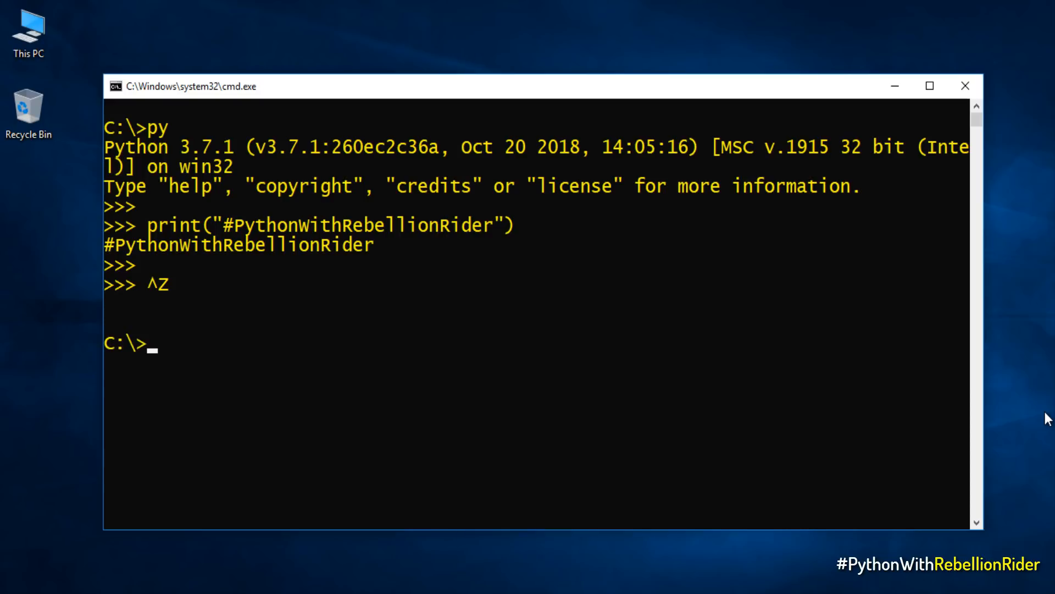